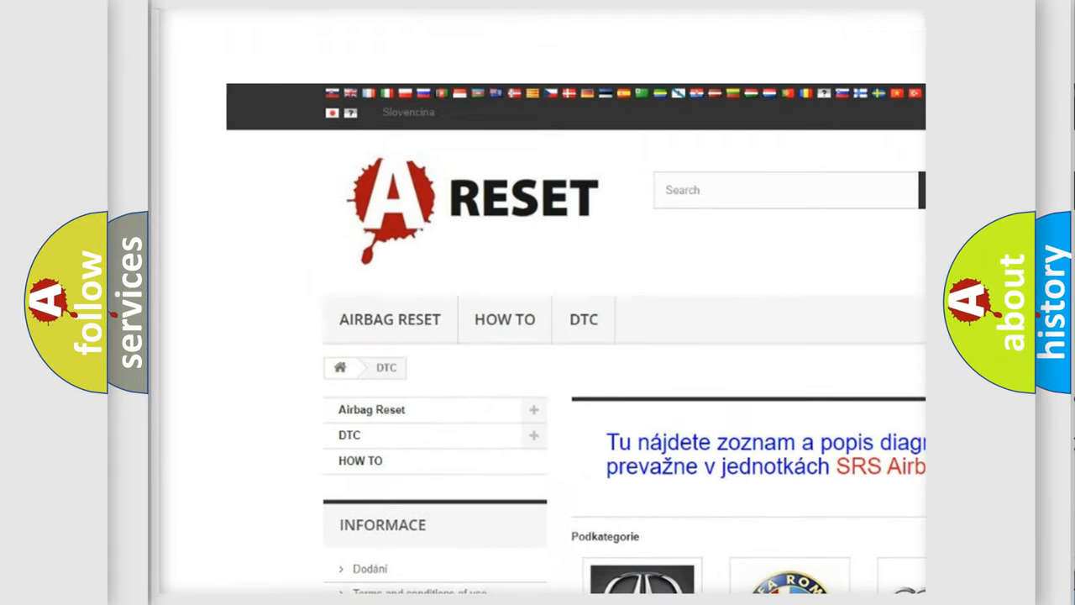
Step: Open the BUICK DTC tile and scroll through the Buick codes from B0002 onward
scroll(down, 3)
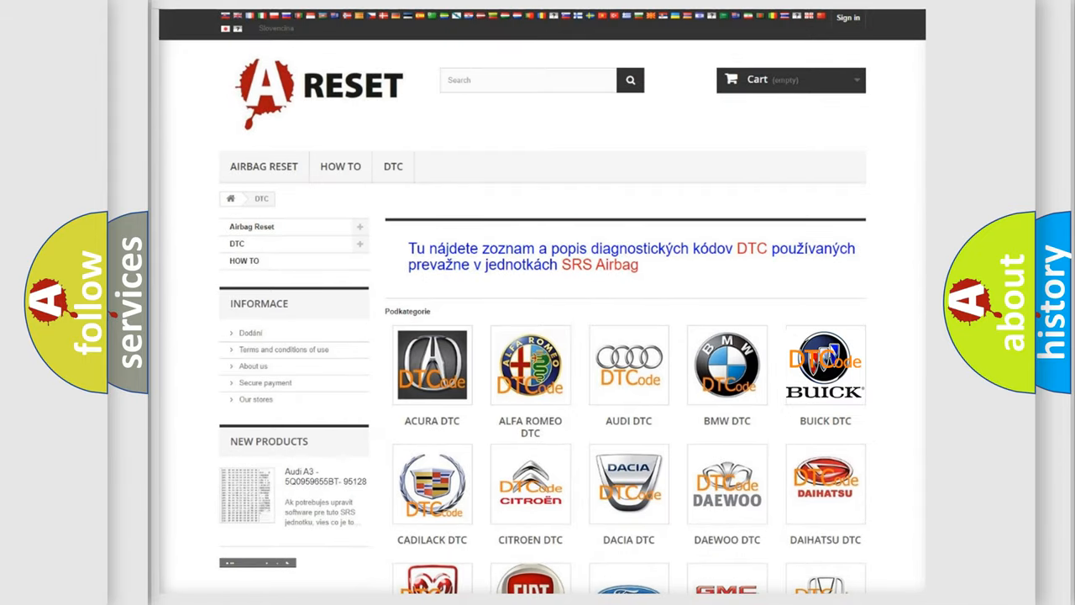
click(825, 364)
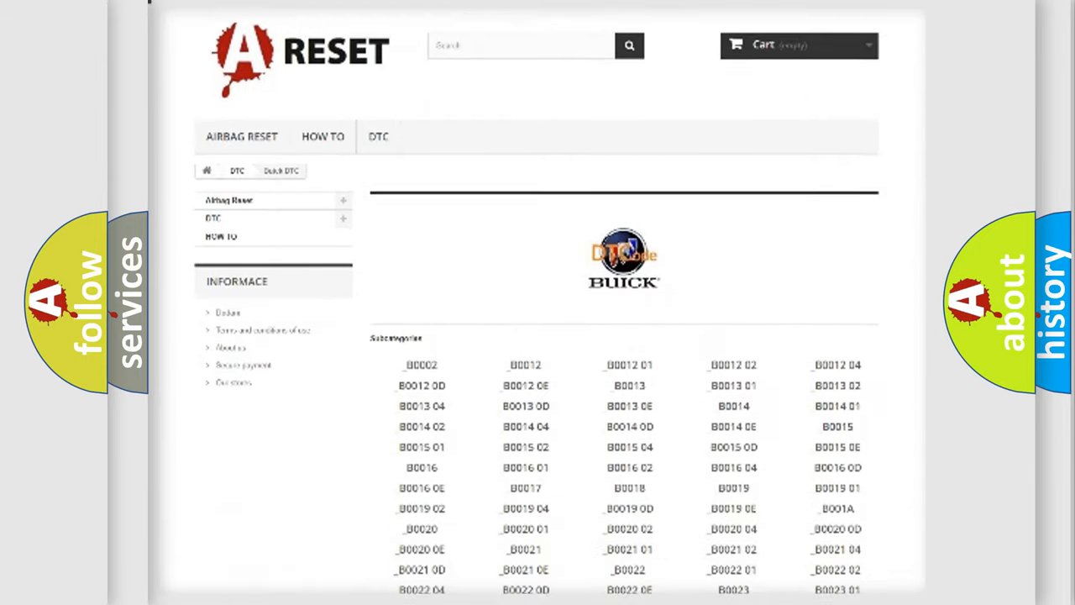
scroll(down, 3)
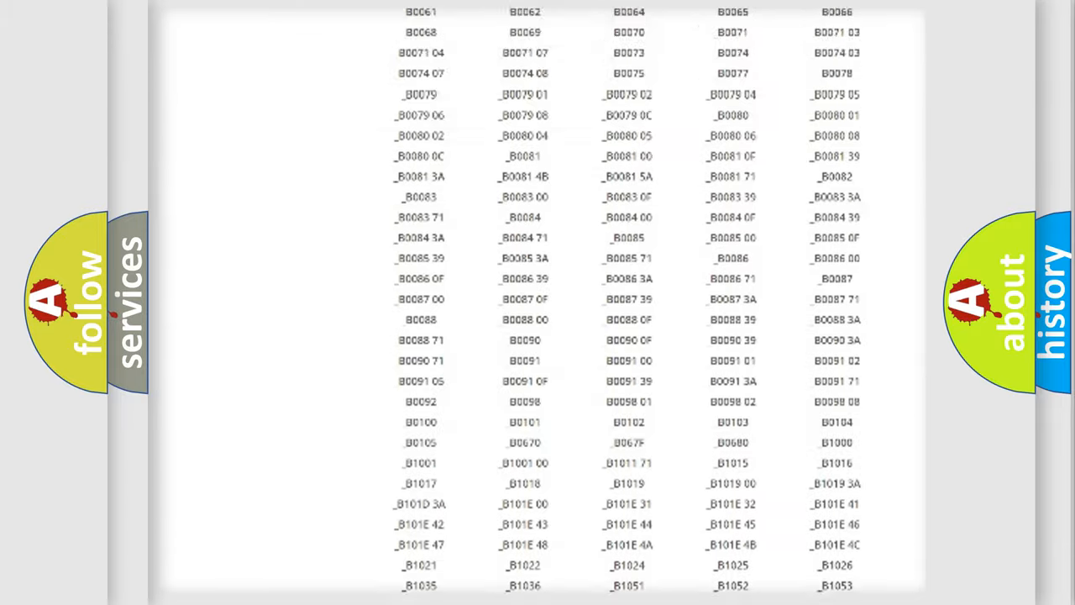